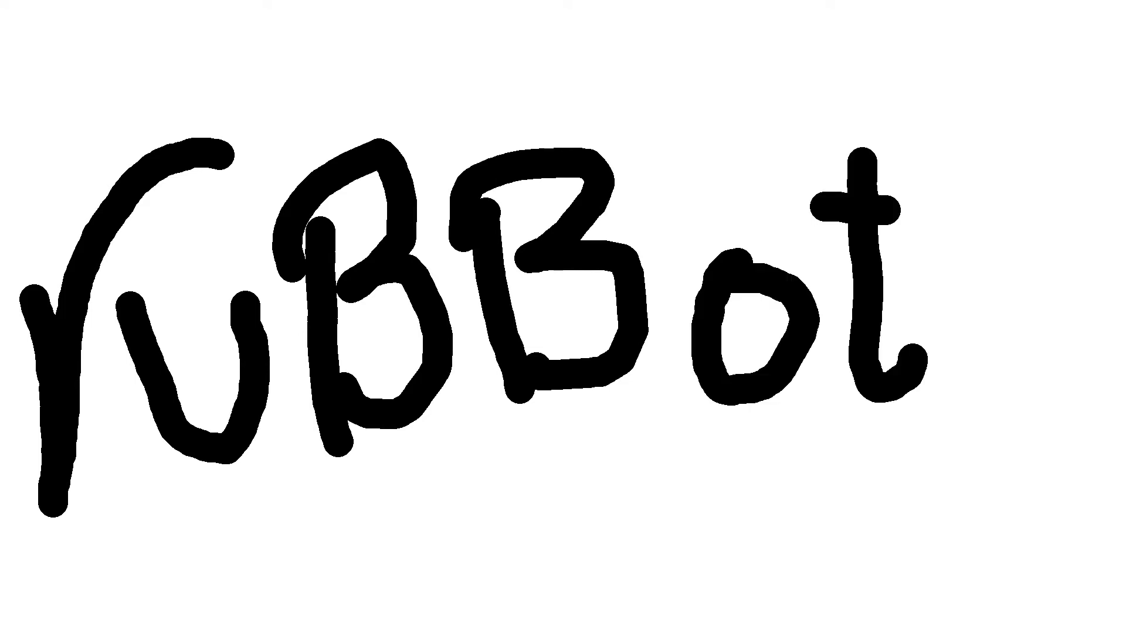
text(ix)
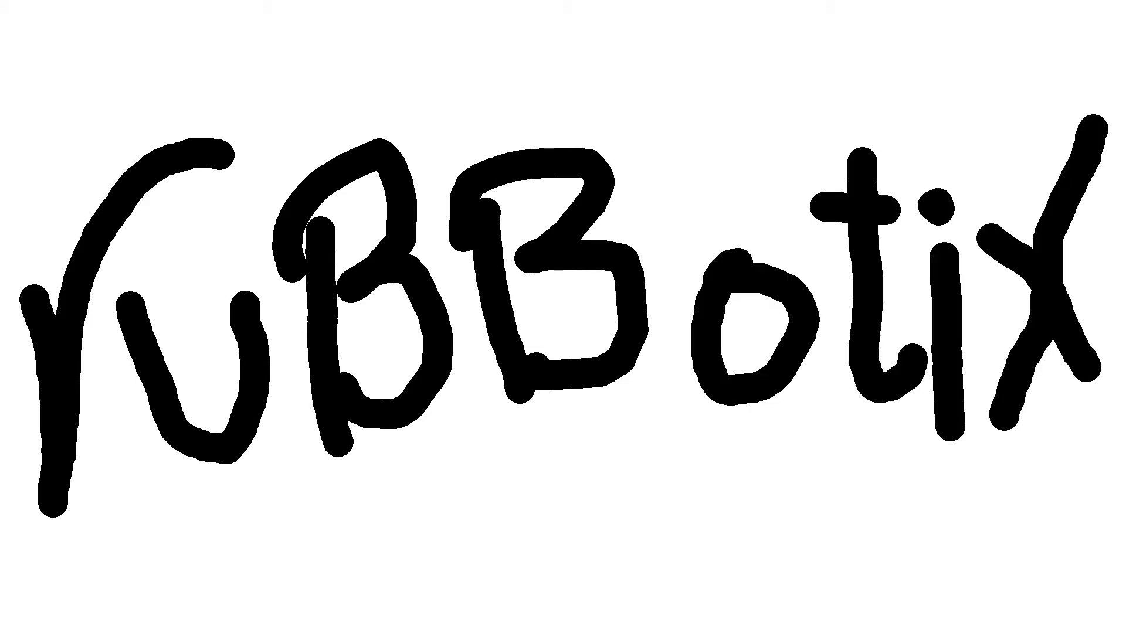